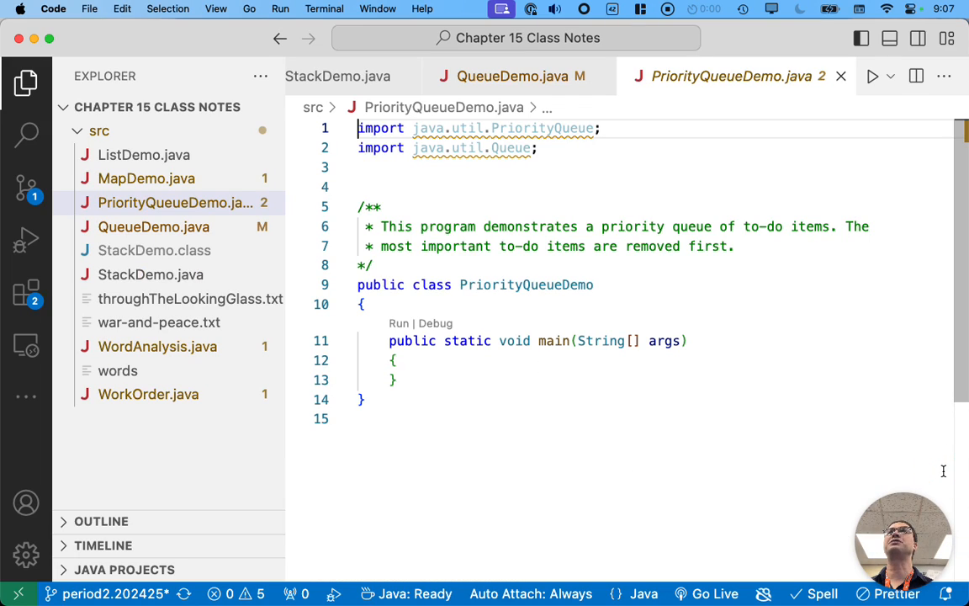
mouse_move(627, 390)
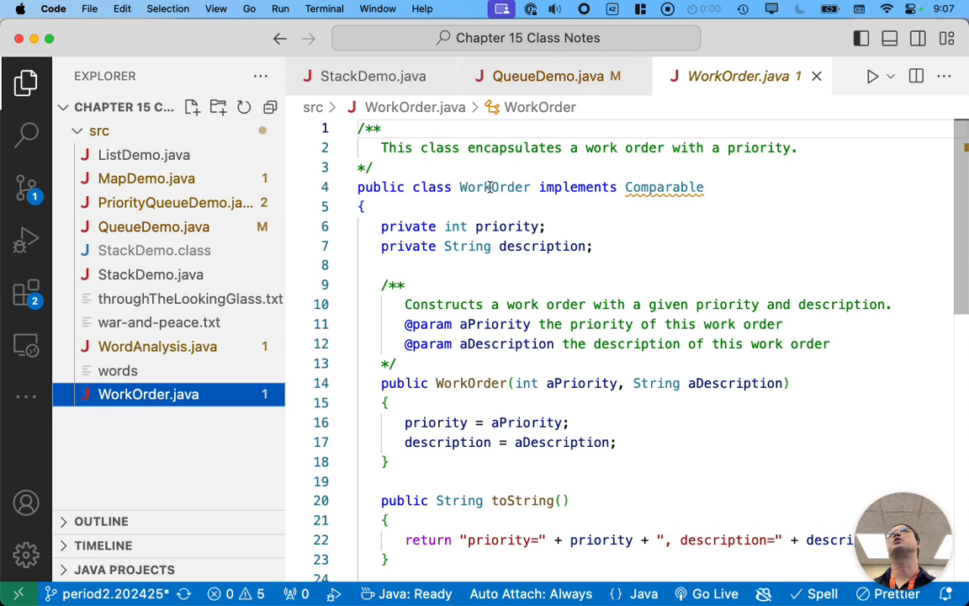
mouse_move(663, 187)
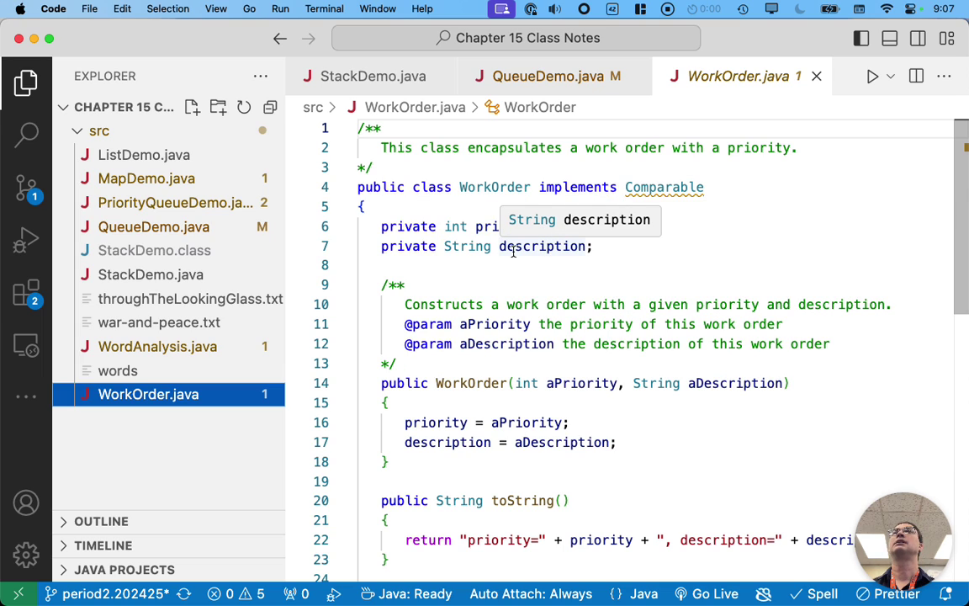
mouse_move(527, 311)
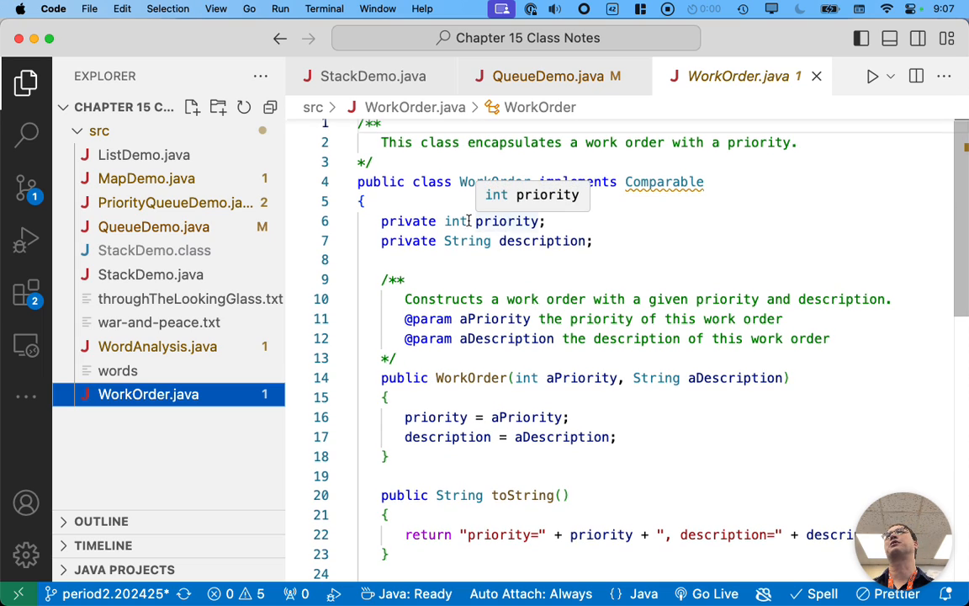
Step: Review WorkOrder.java's fields, constructor and compareTo, then return to PriorityQueueDemo.java
double_click(542, 241)
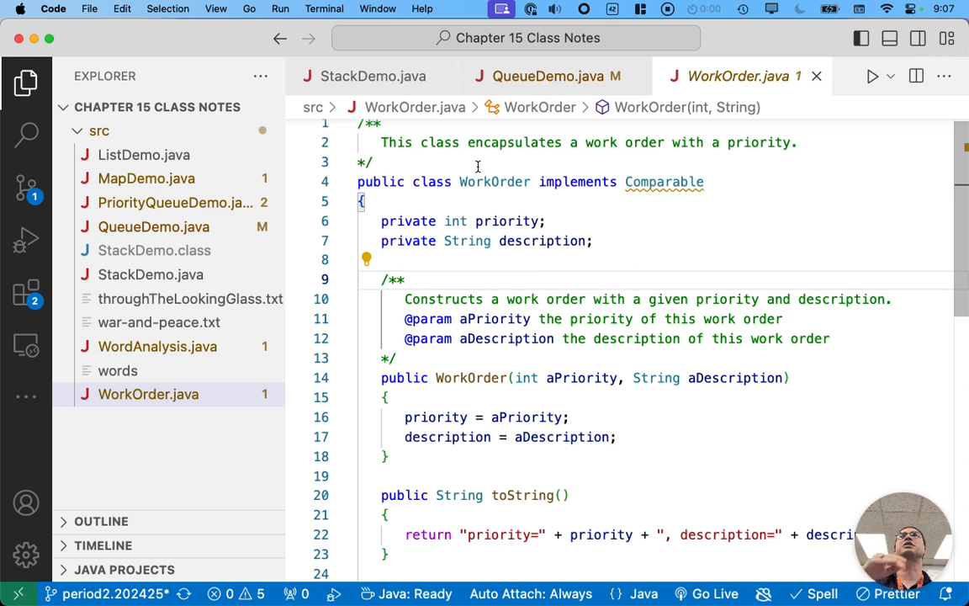
mouse_move(494, 182)
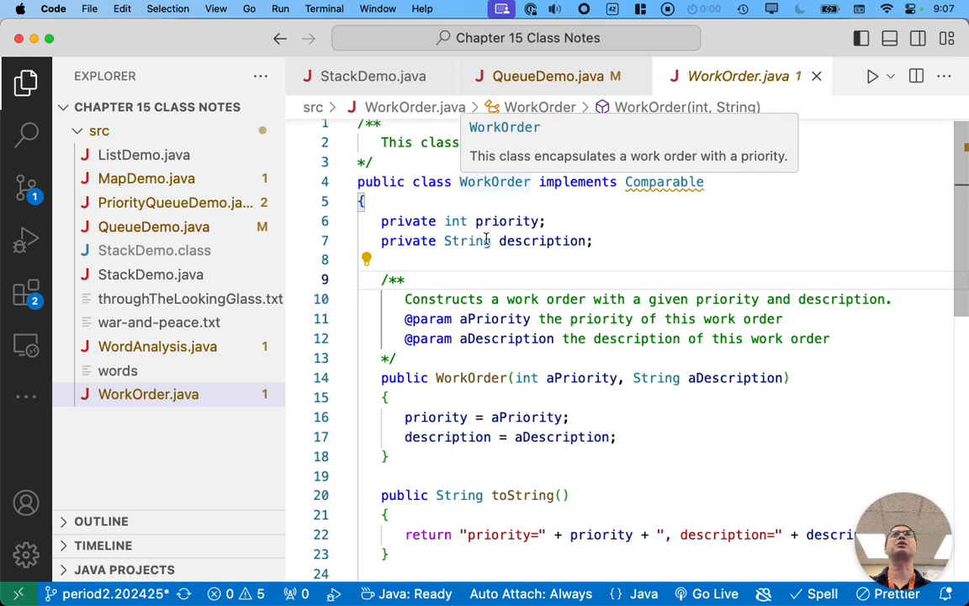
mouse_move(395, 204)
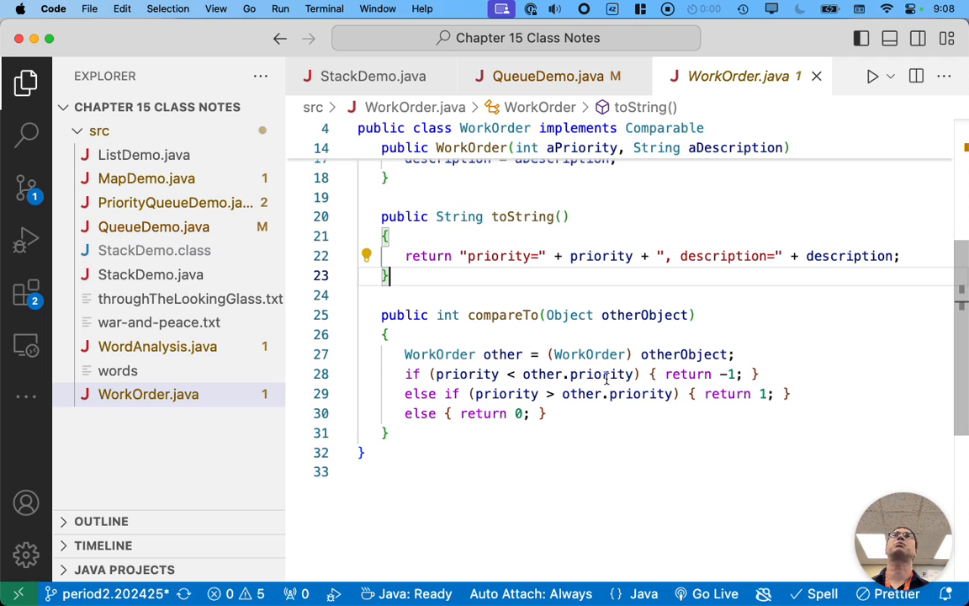
mouse_move(599, 430)
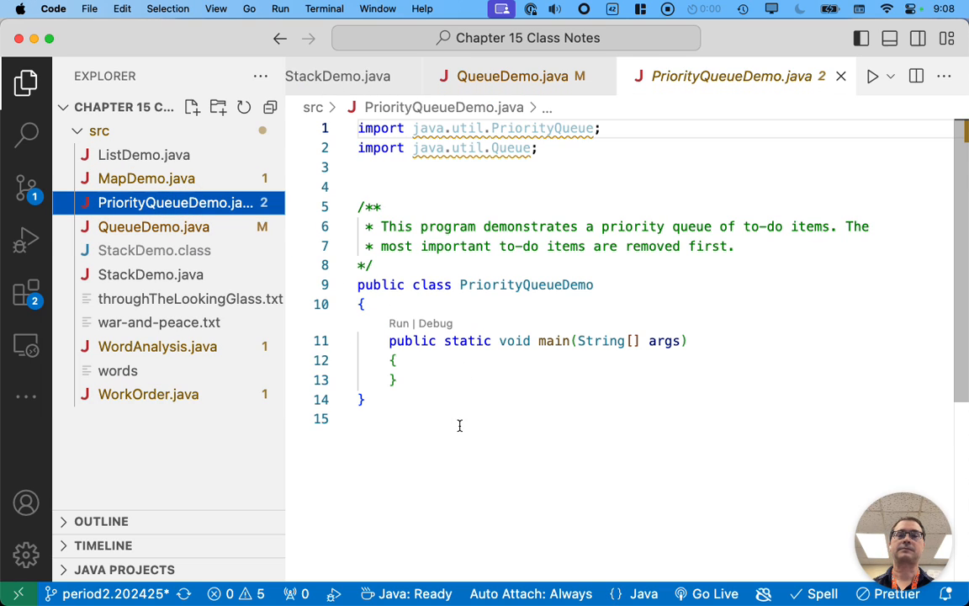
Step: Declare Queue<WorkOrder> q = new PriorityQueue<>(); on a new line in main
key("Enter")
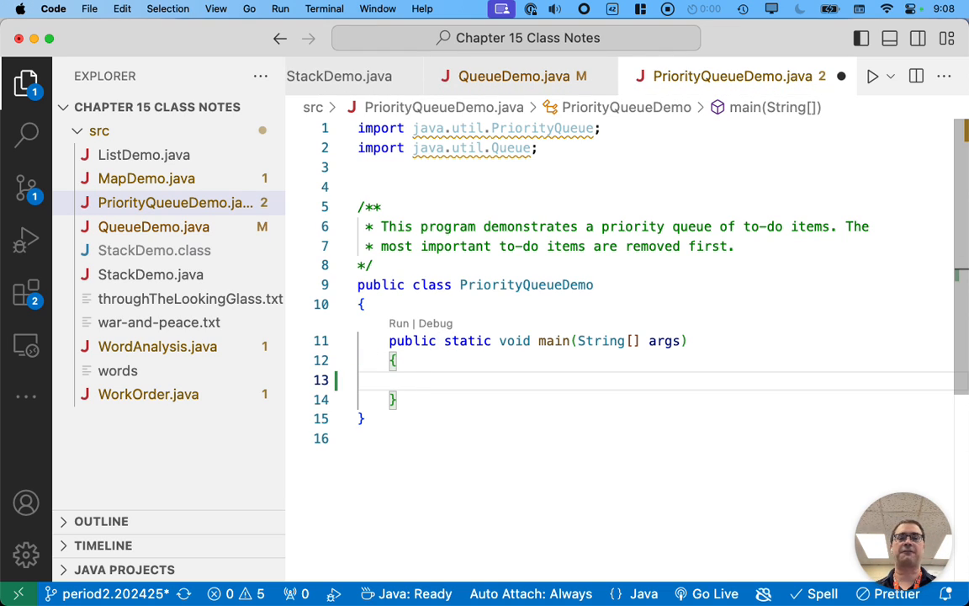
type("Queue<")
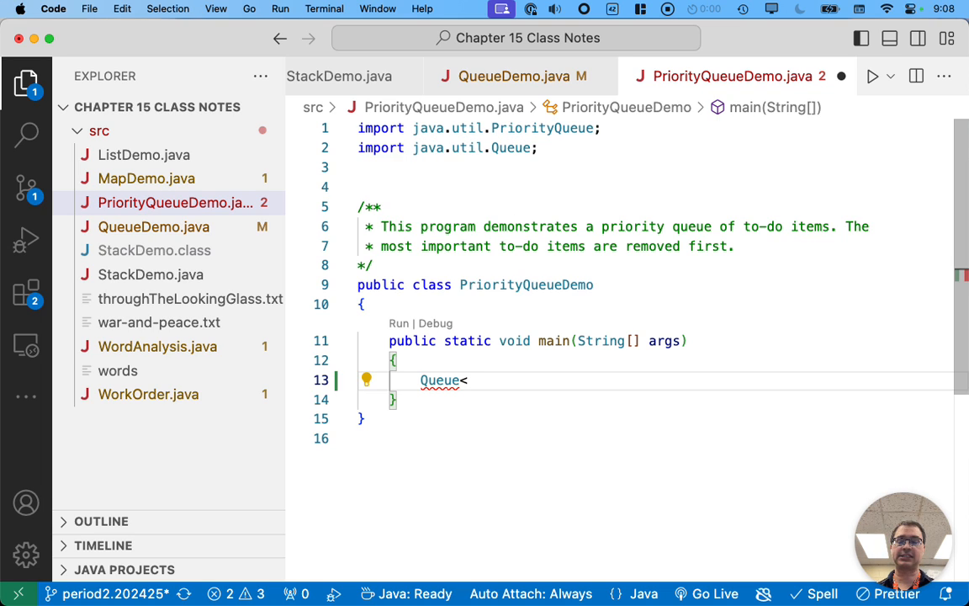
type("WorkOrder> q =")
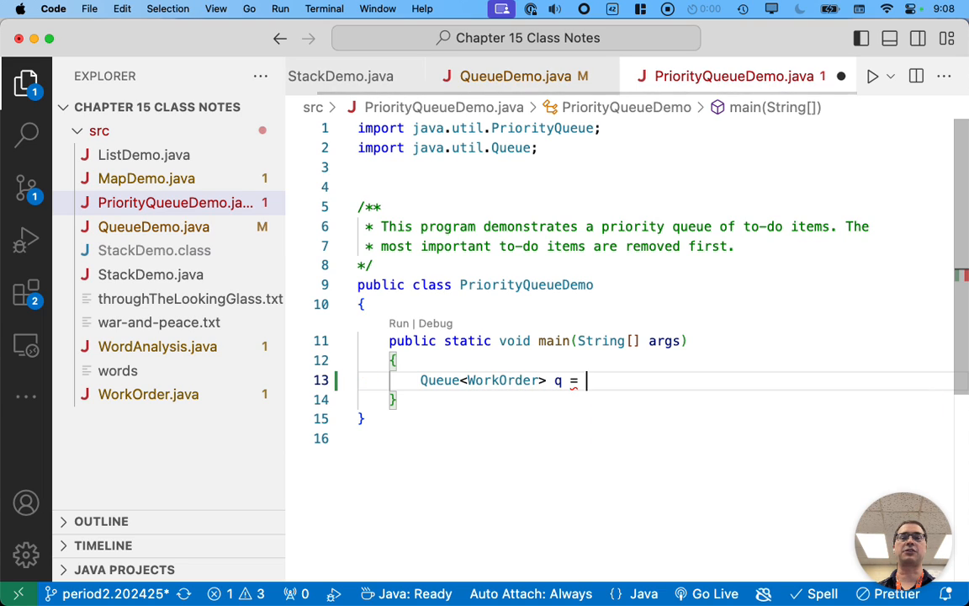
type("new")
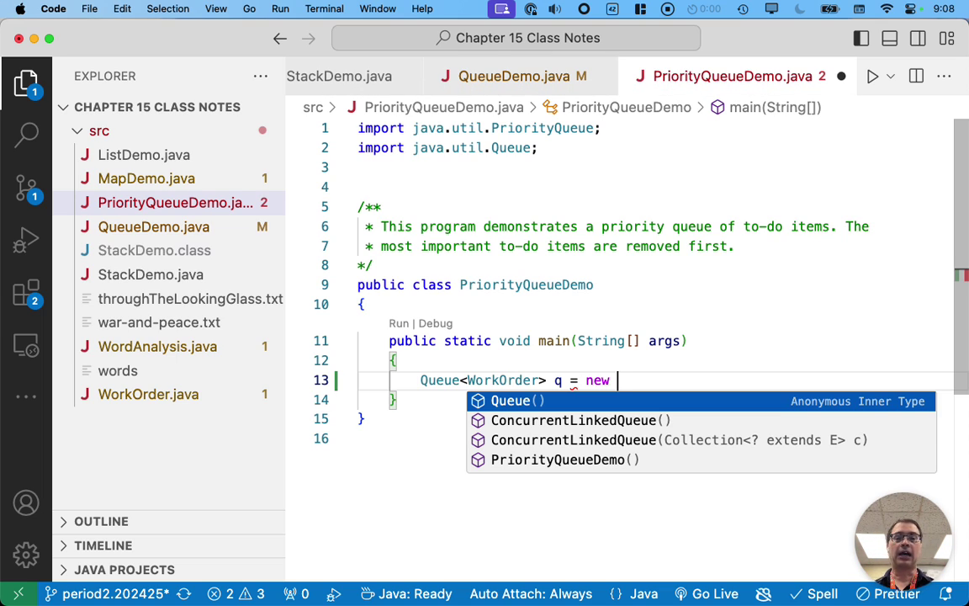
type("PriorityQueue<>();")
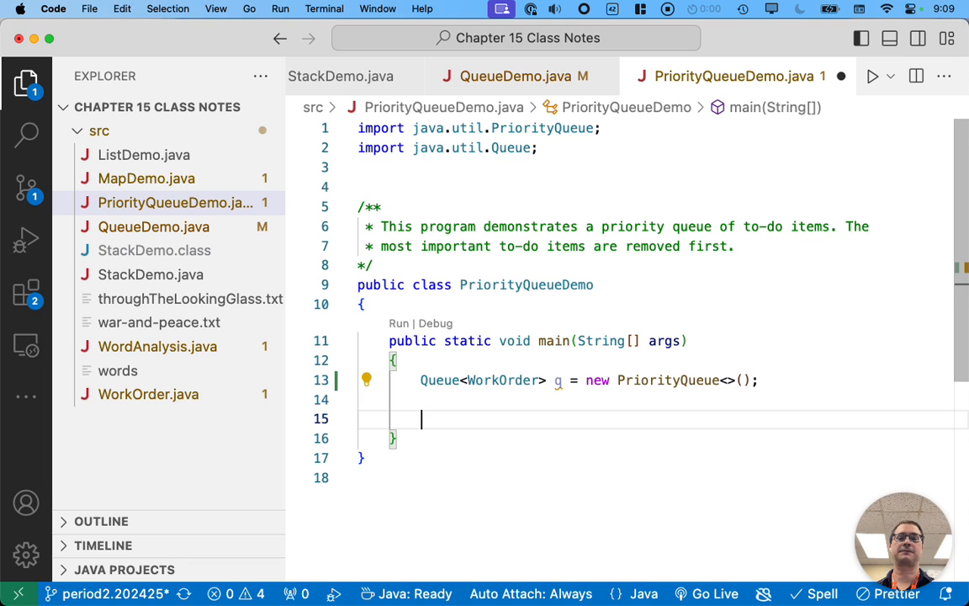
Step: Add WorkOrders to q: water plants (priority 3), make dinner (2) and walk dog (2)
type("q")
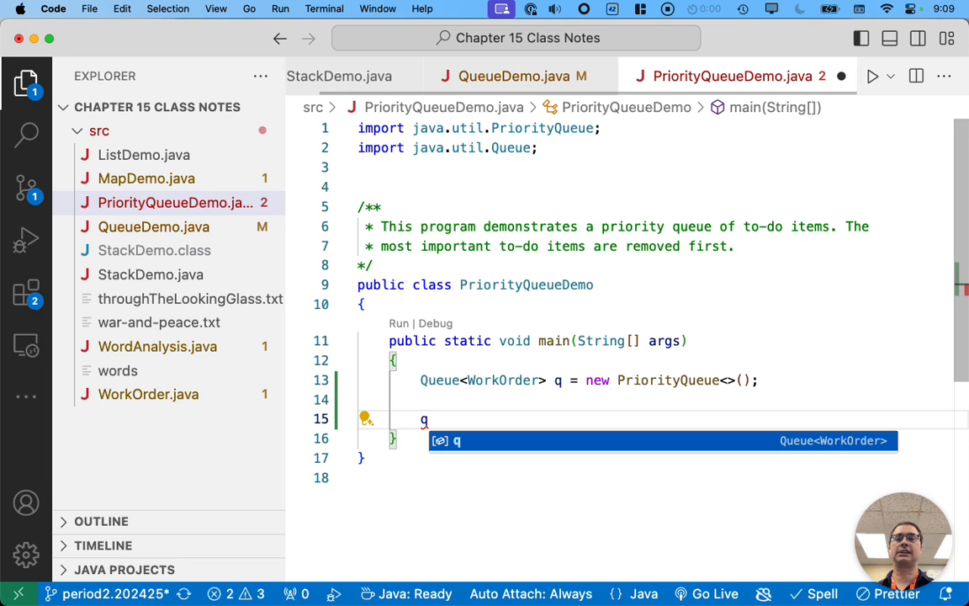
type(".add()")
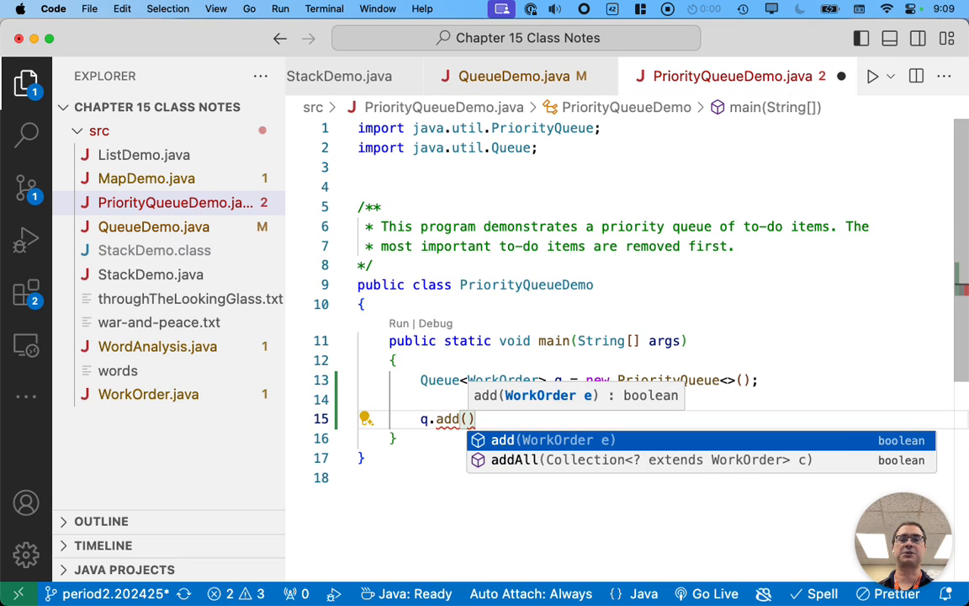
type("new WorkOrder(0, null")
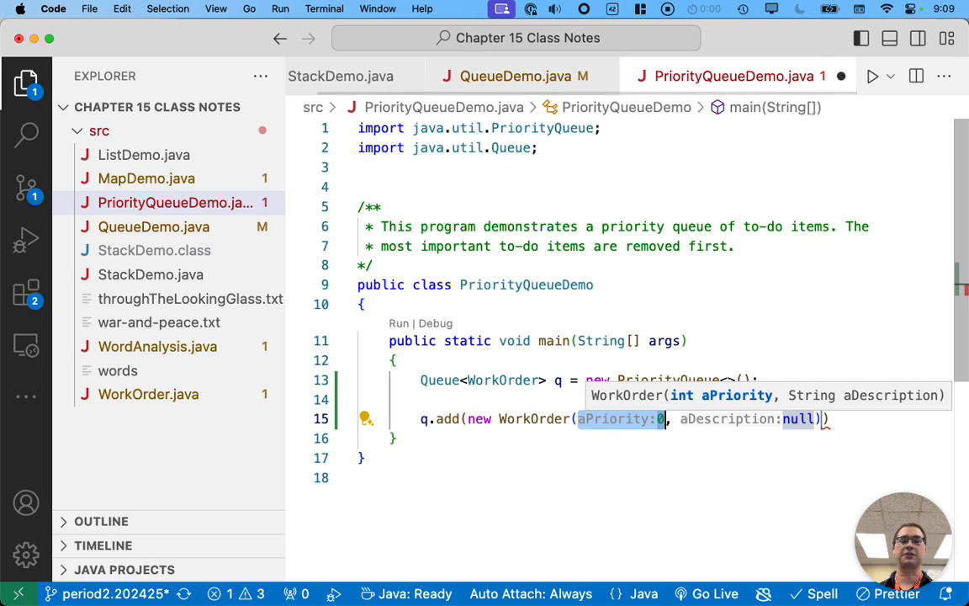
type("3")
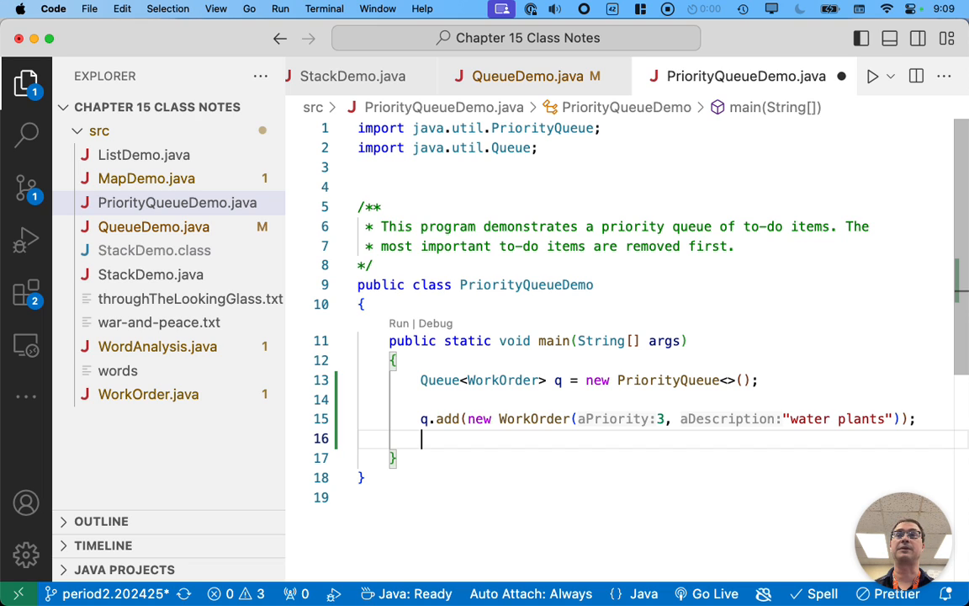
type("q.add(new WorkOrder(0, null")
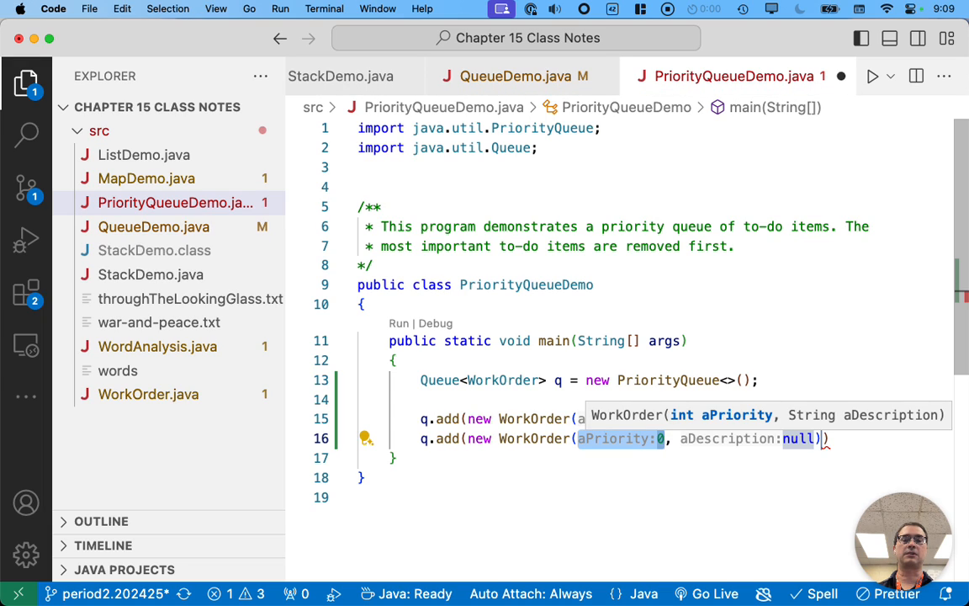
type("2")
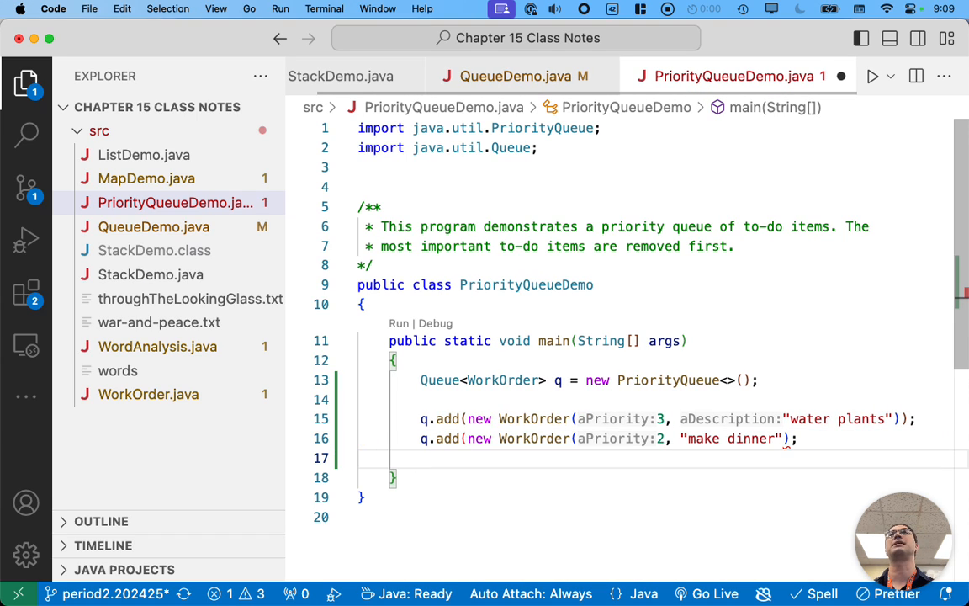
type("aDescription:")
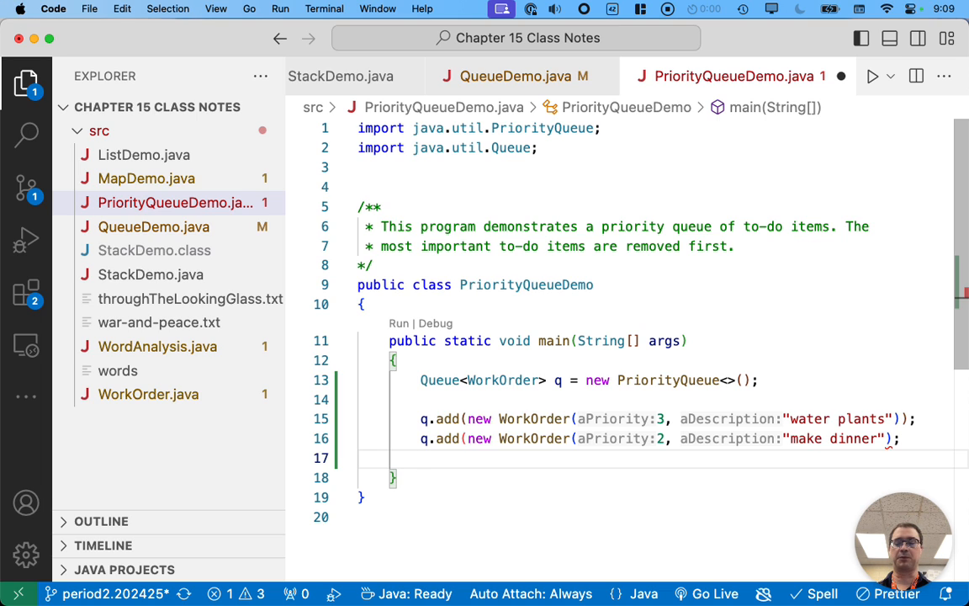
type("q.add(new")
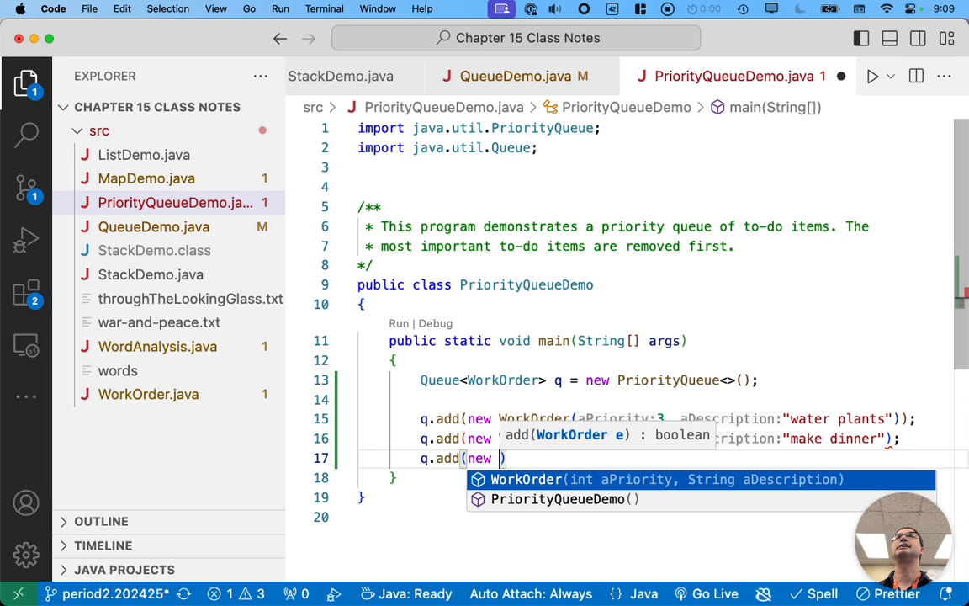
type("WorkOrder(0, null")
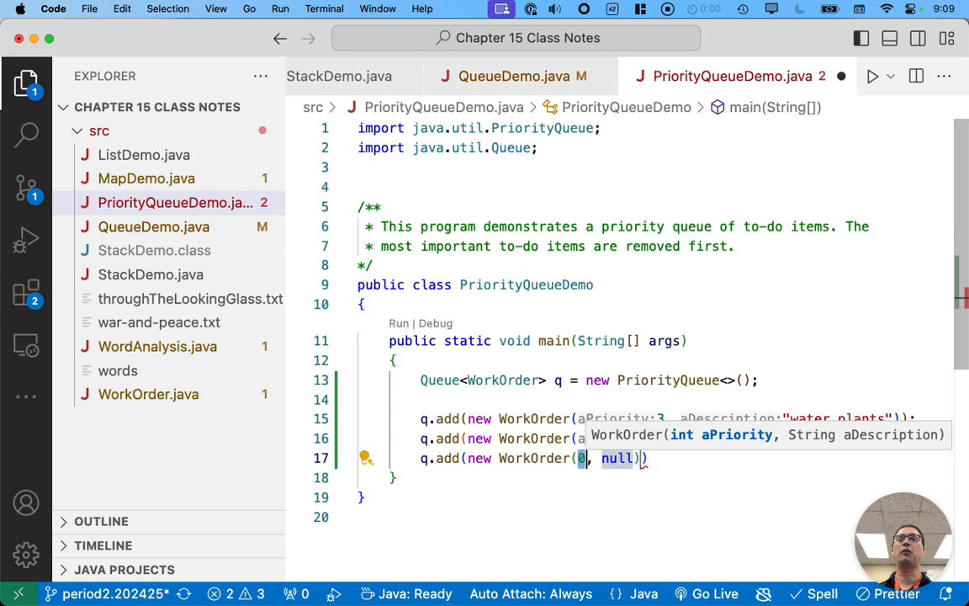
type("2, \"walk\"")
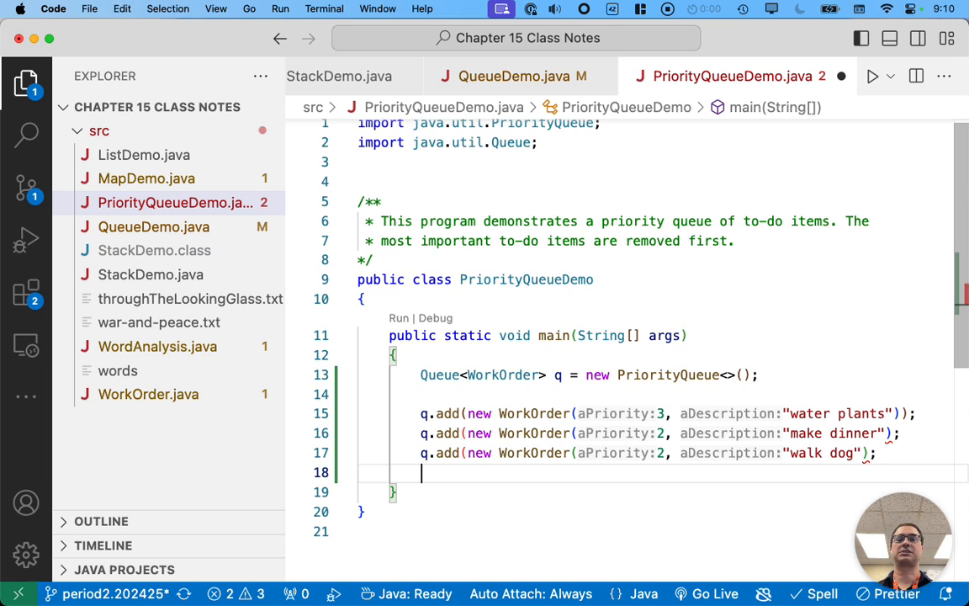
Step: Add WorkOrders shower (priority 3), play video games (9) and Chapter 15 practice (1)
type("q.")
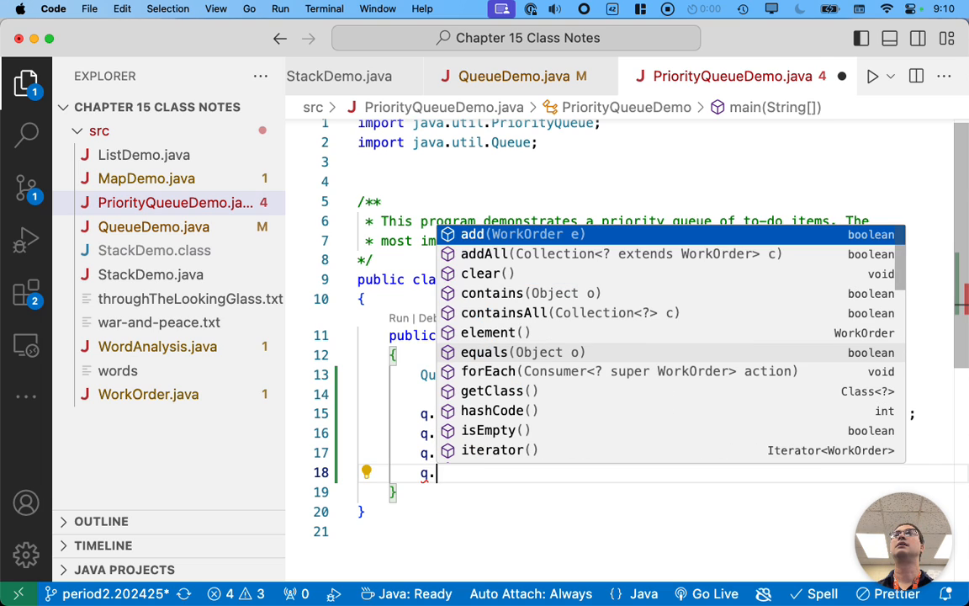
type("add(new WorkOrder(0, null")
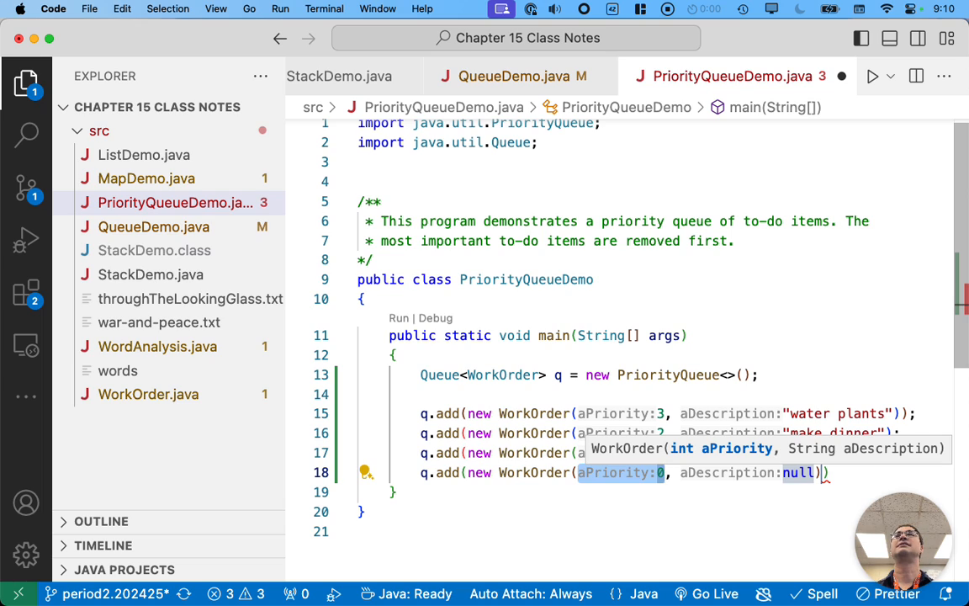
type("3, \"shower\");")
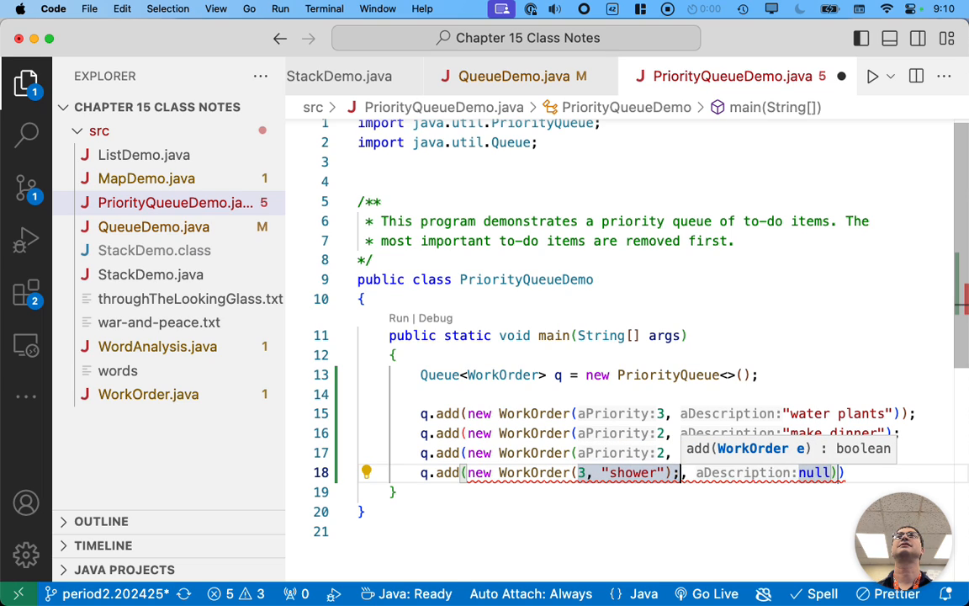
type("q.add(new WorkOrder(9, \"null")
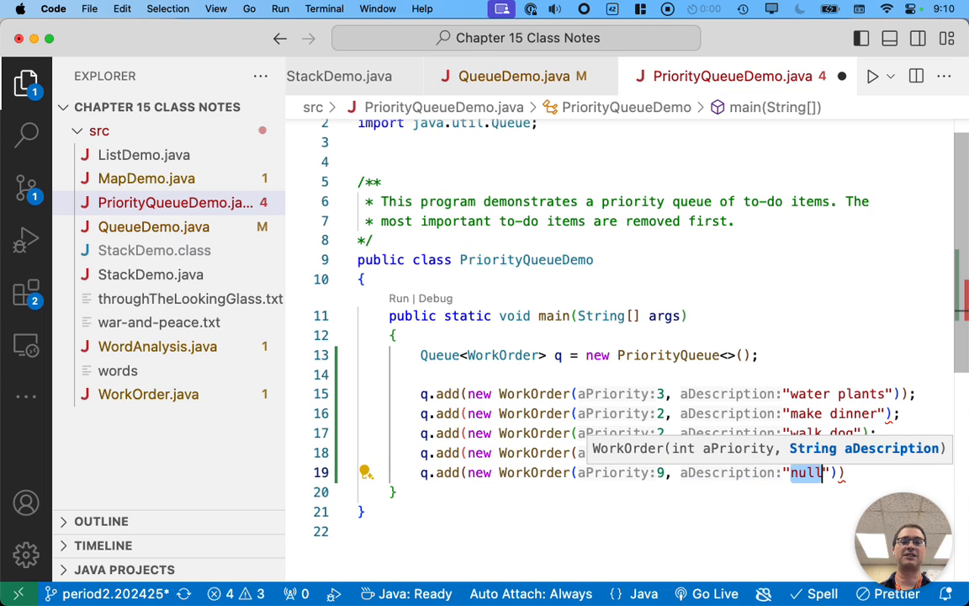
type("play video games")
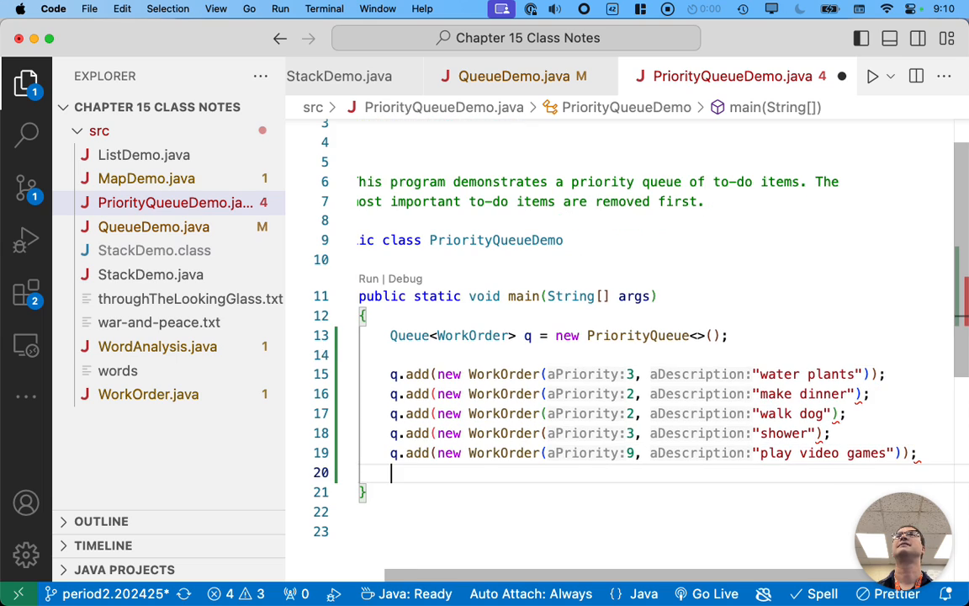
type("q.")
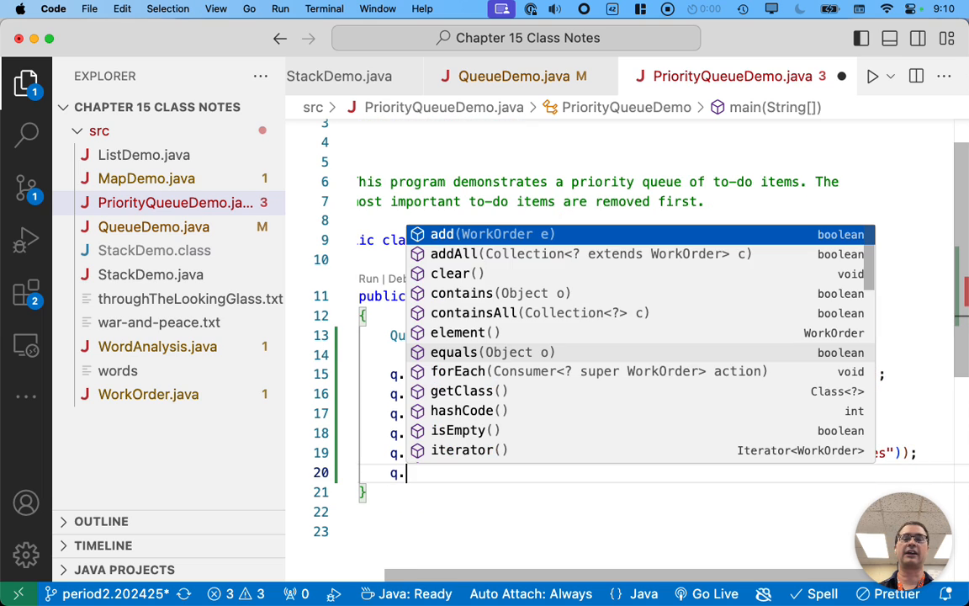
type("add(new WorkOrder(0, null")
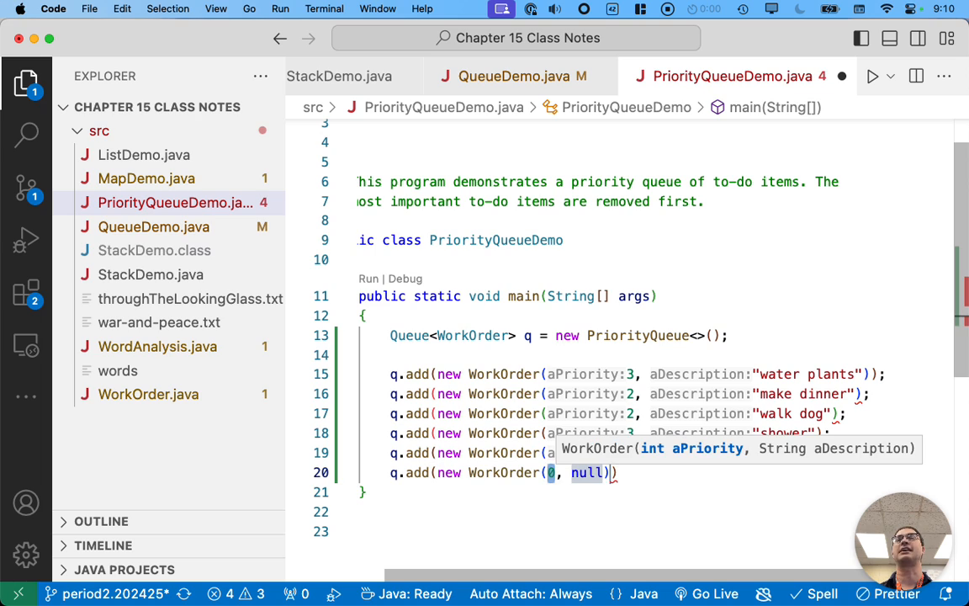
type("1")
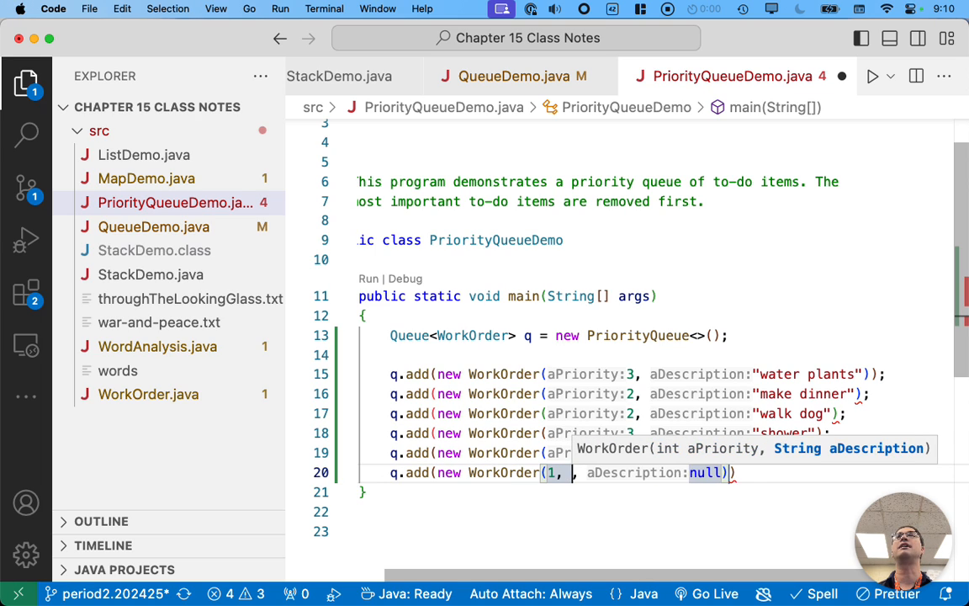
type("\"take \"")
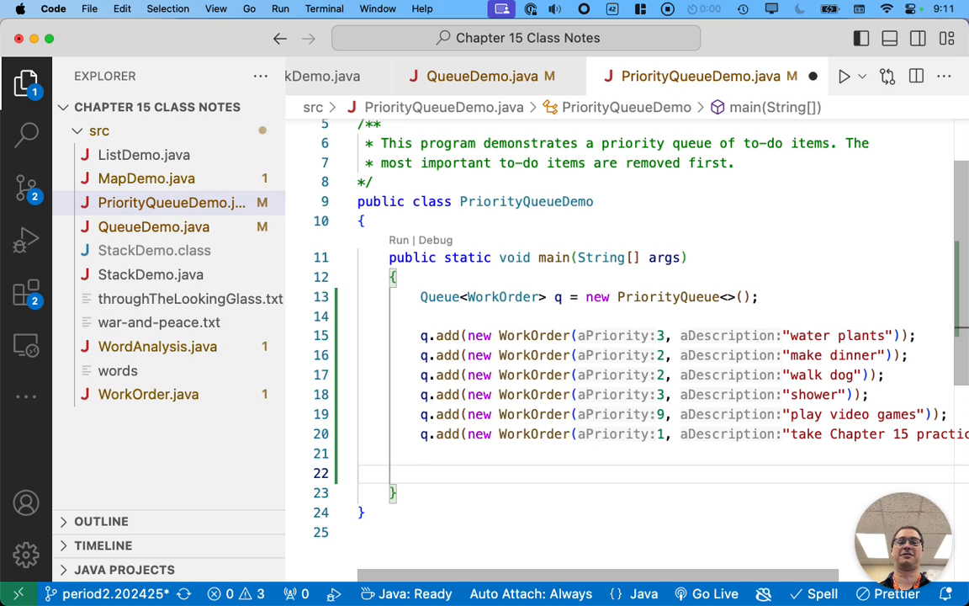
Step: Write while(q.size() > 0) loop calling System.out.println(q.remove()) each pass
type("while(q.size()")
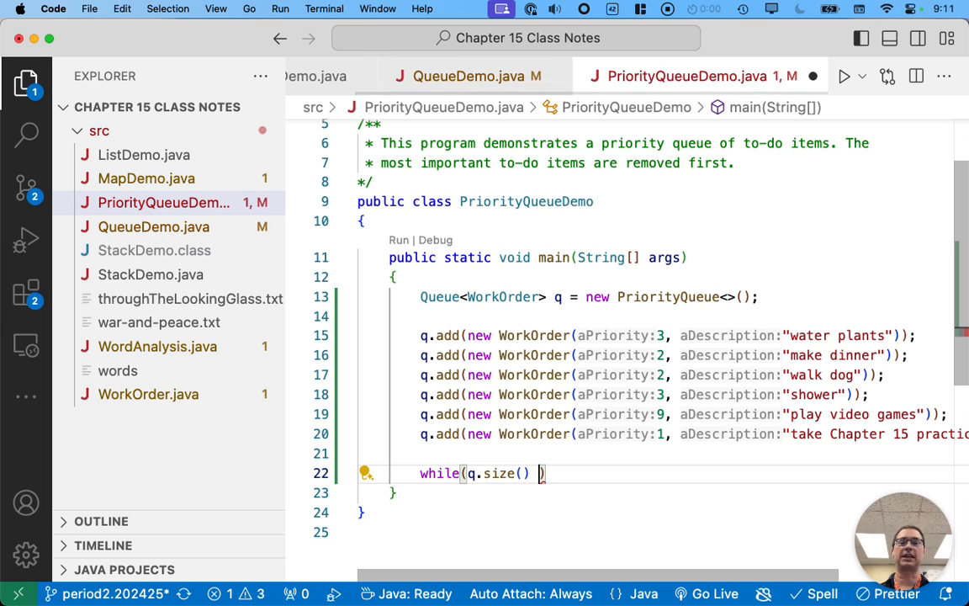
type("> 0")
type("{")
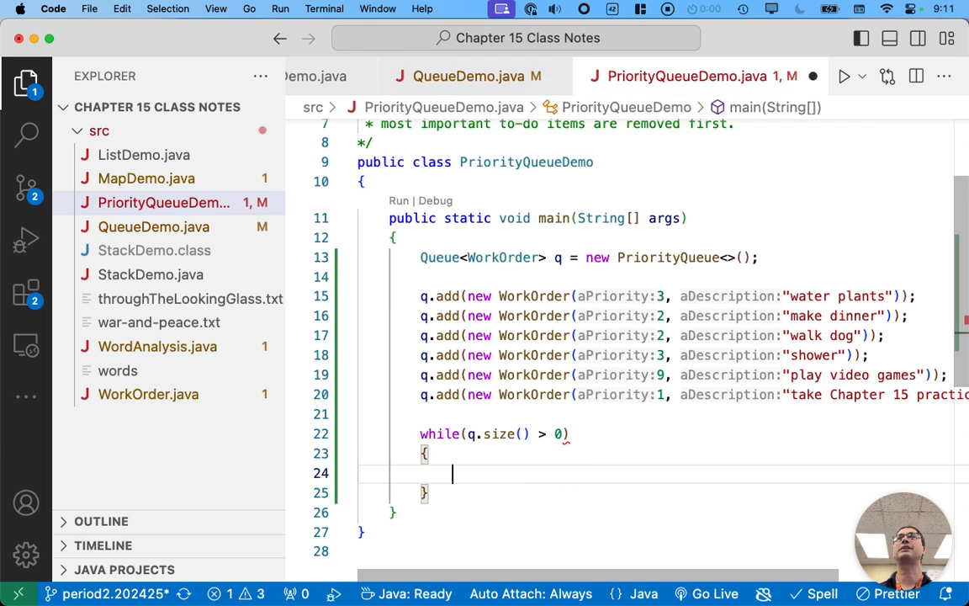
type("System.")
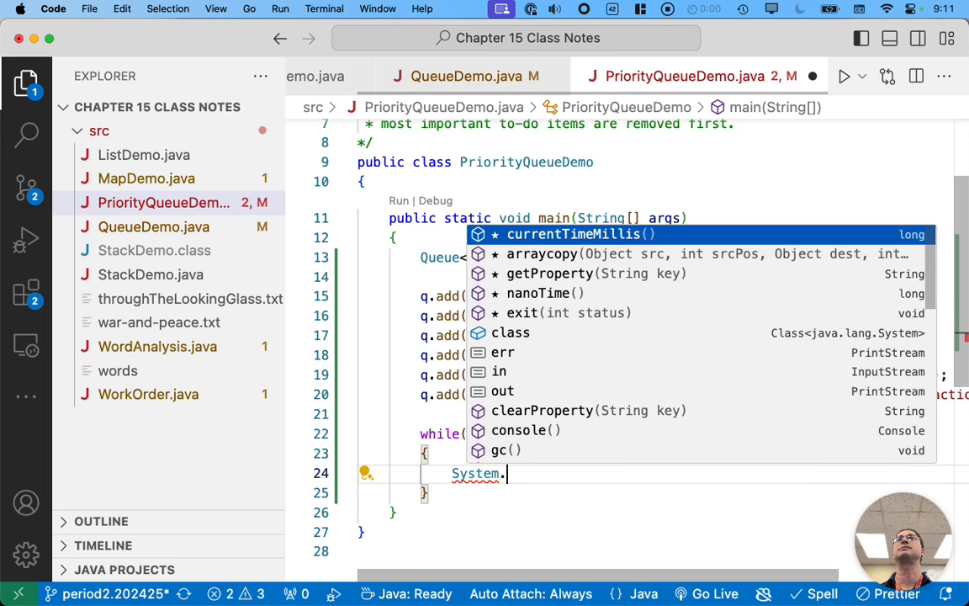
type("out.println")
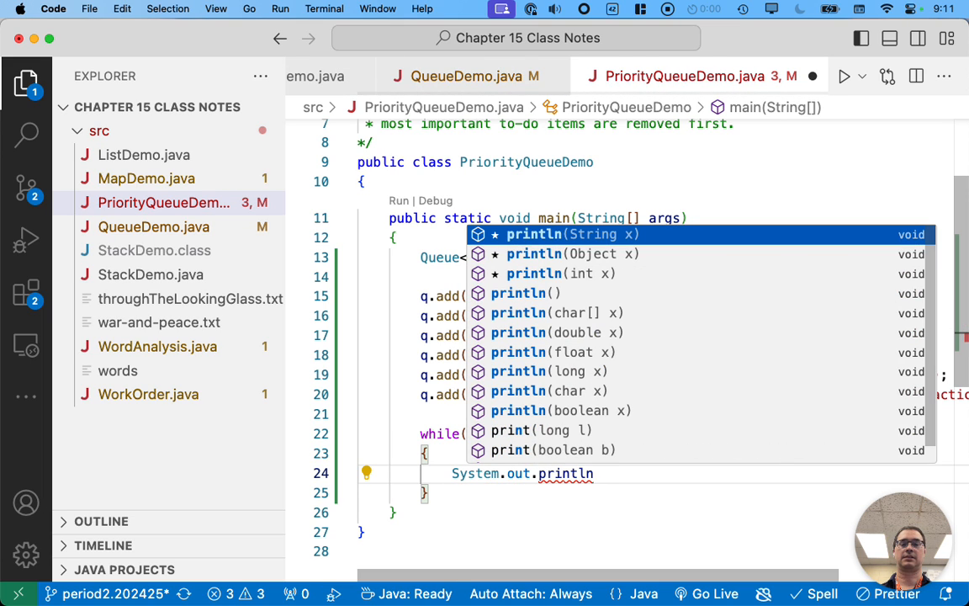
type("(q.remove())")
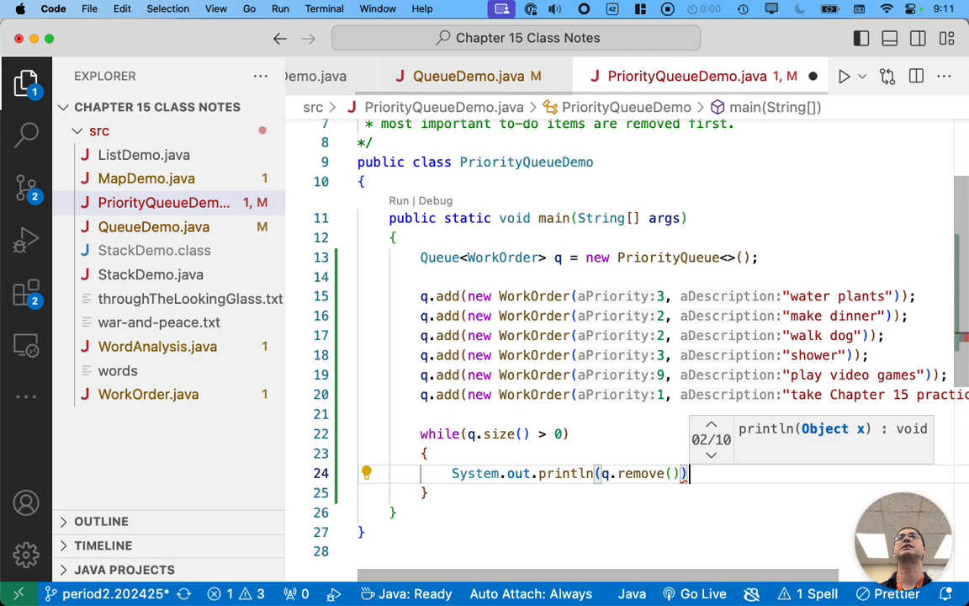